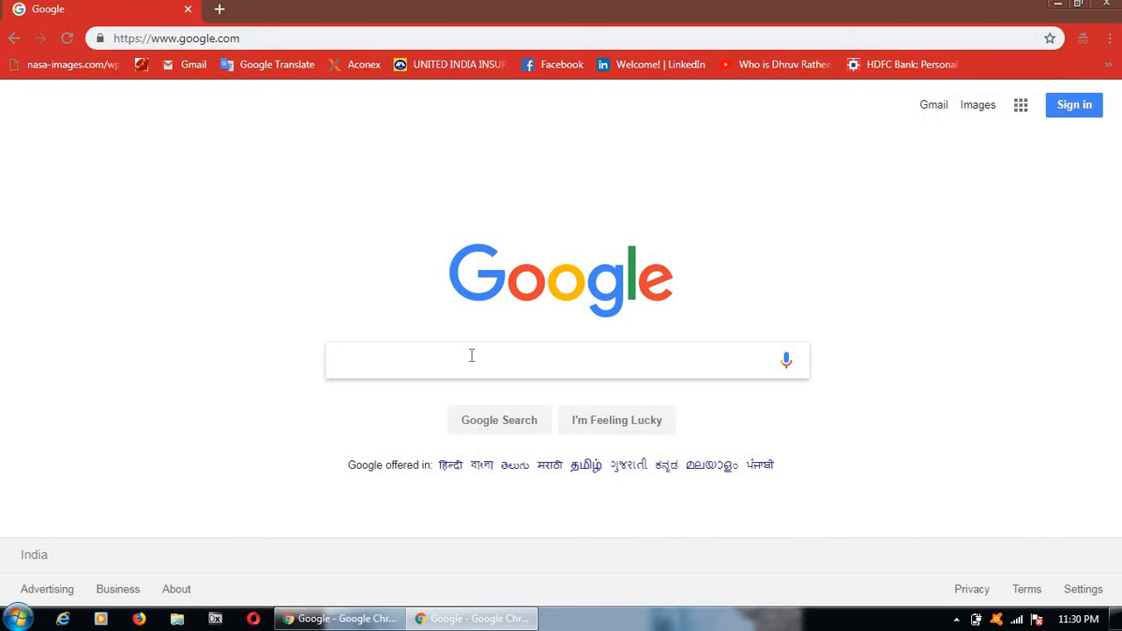
Step: Search Google for 'built with' to find the BuiltWith Technology Lookup site
text(bi)
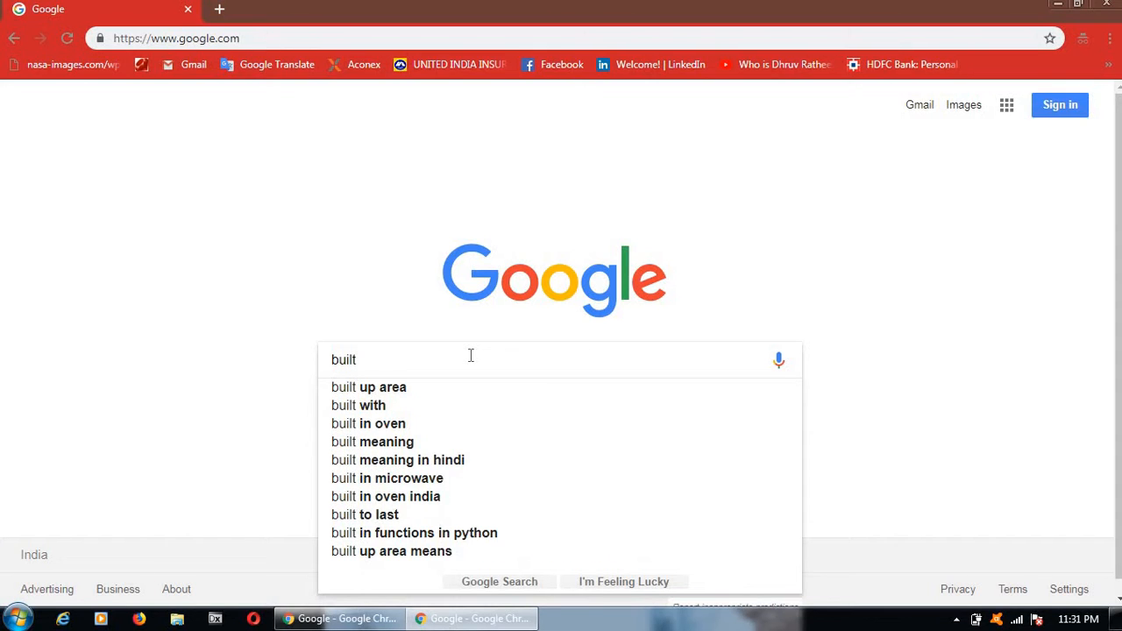
text(with)
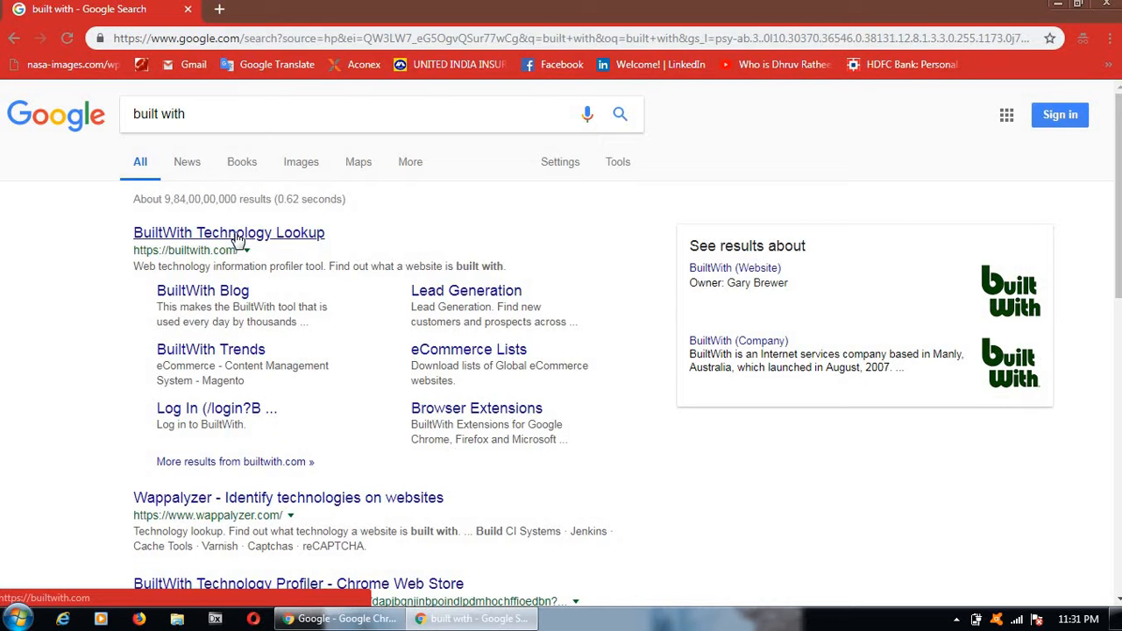
click(229, 232)
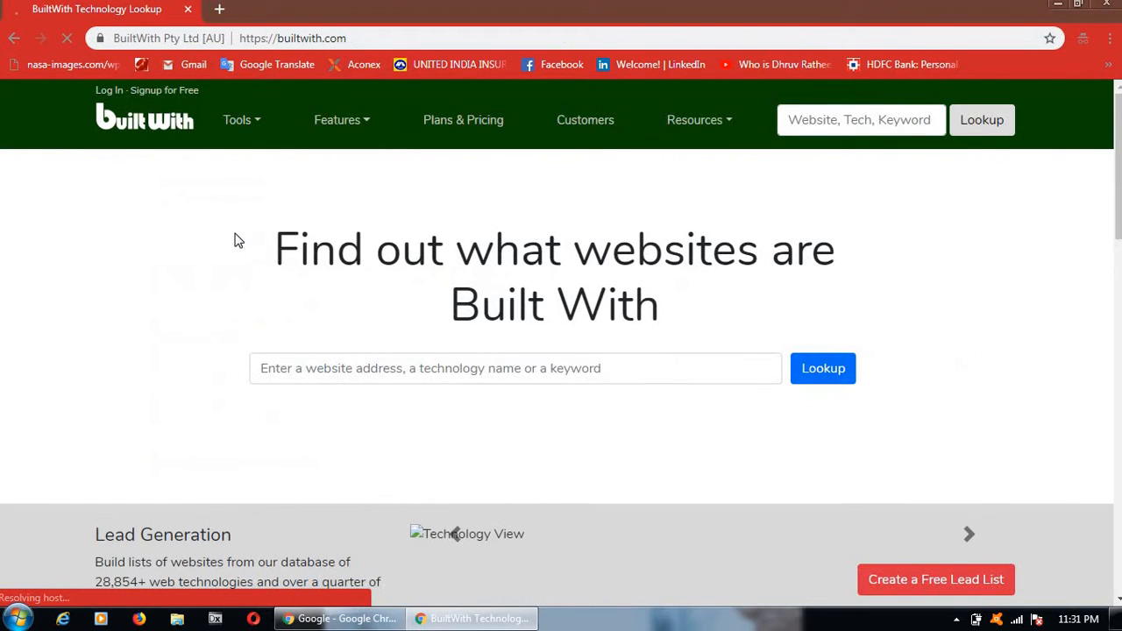
click(515, 368)
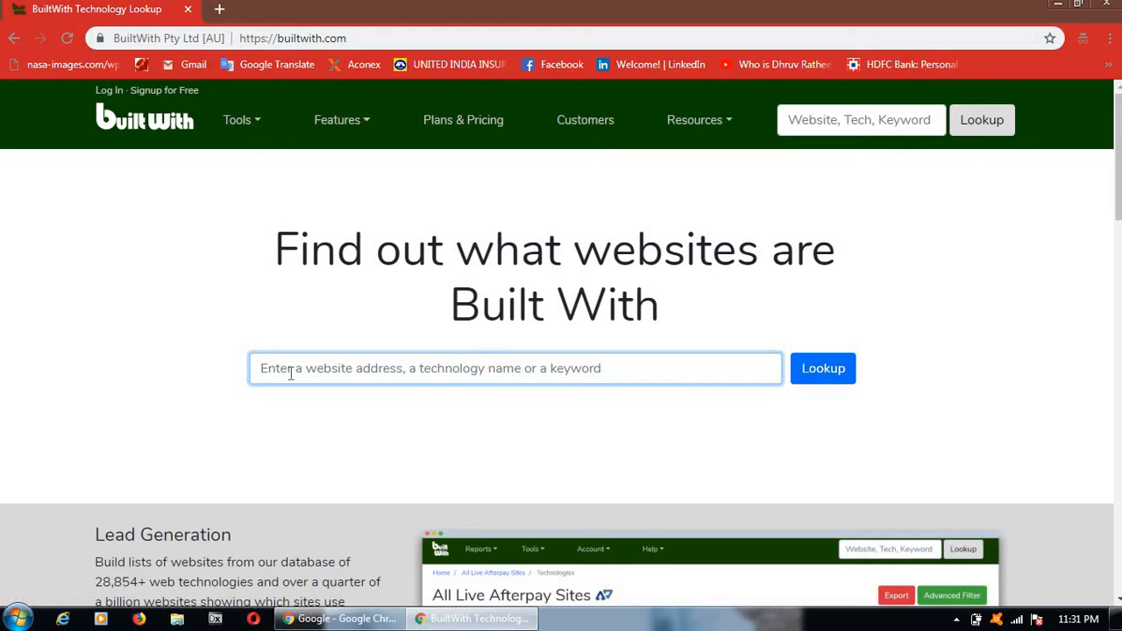
mouse_move(237, 377)
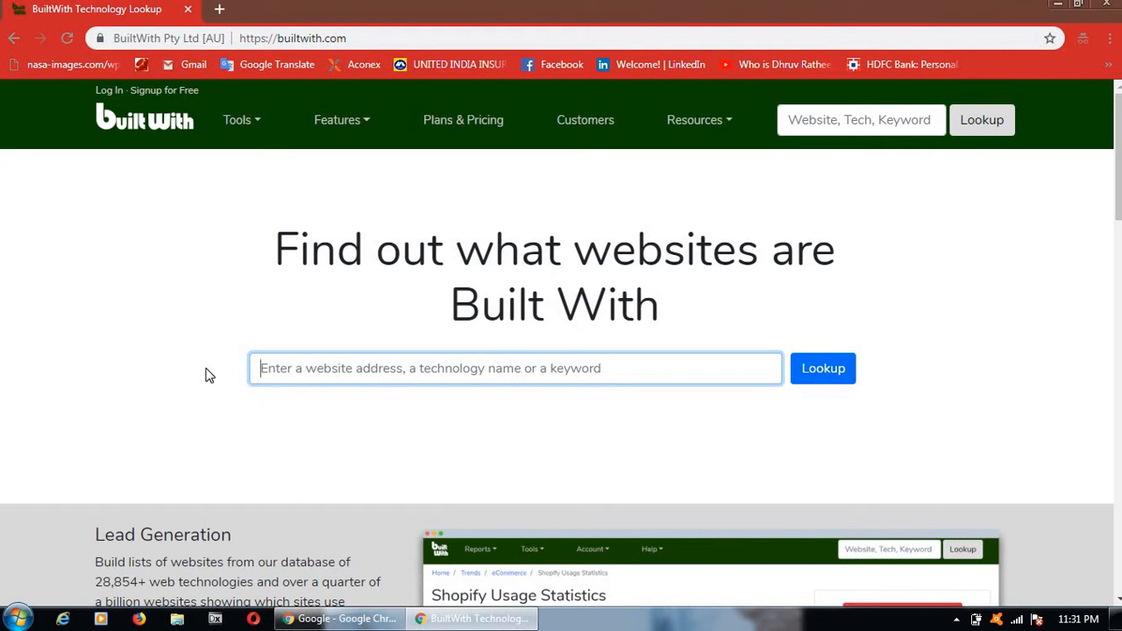
text(www)
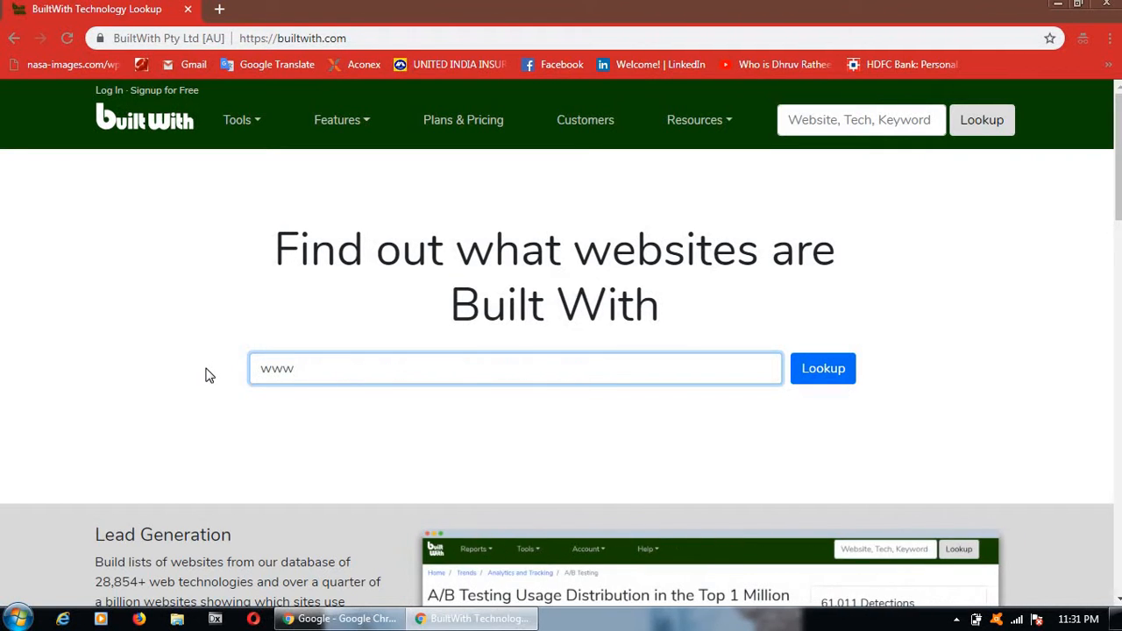
text(.use)
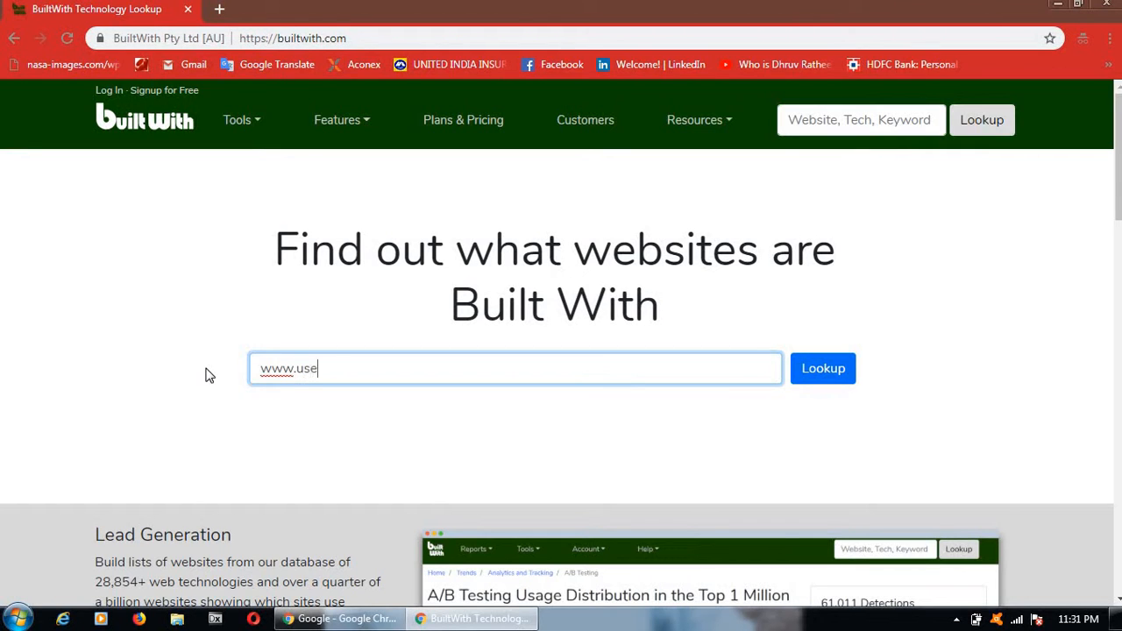
text(meu)
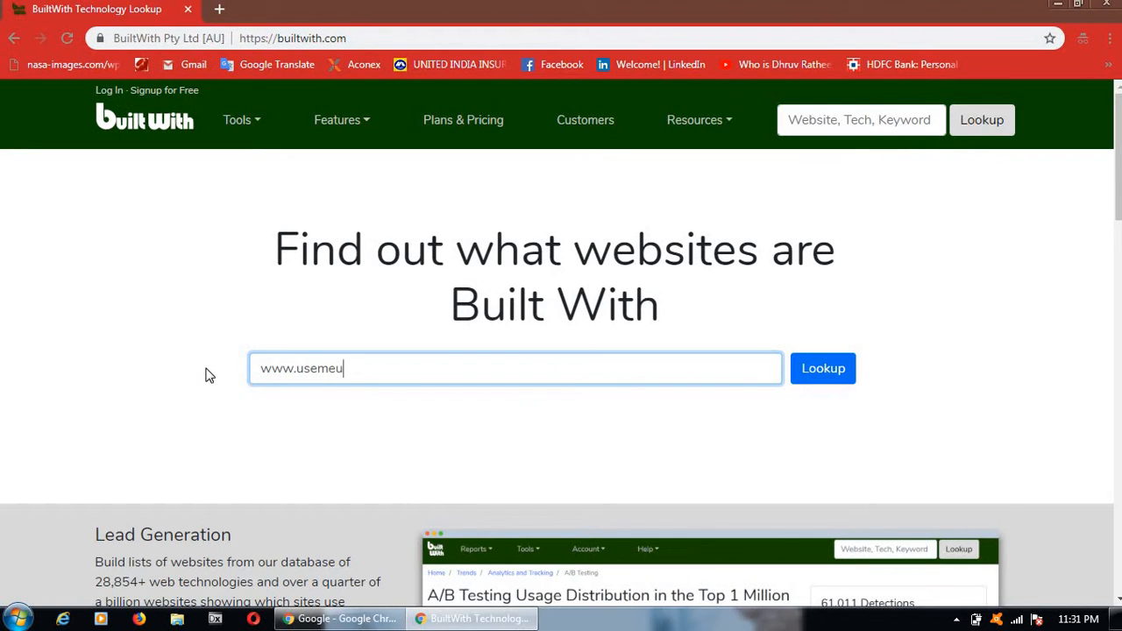
text(s.c)
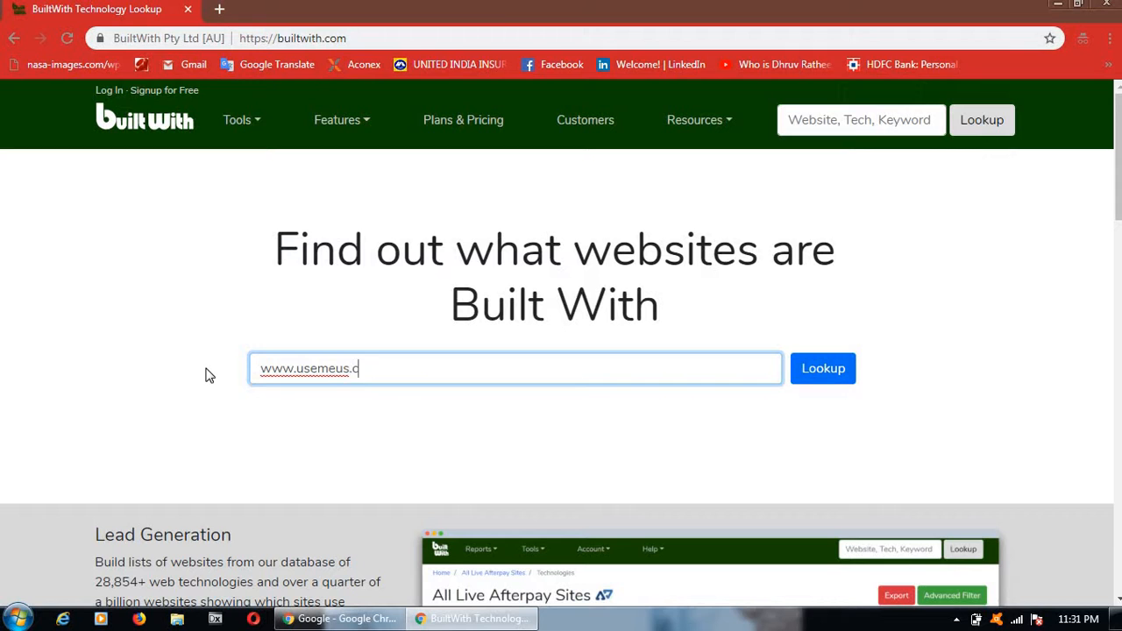
text(om)
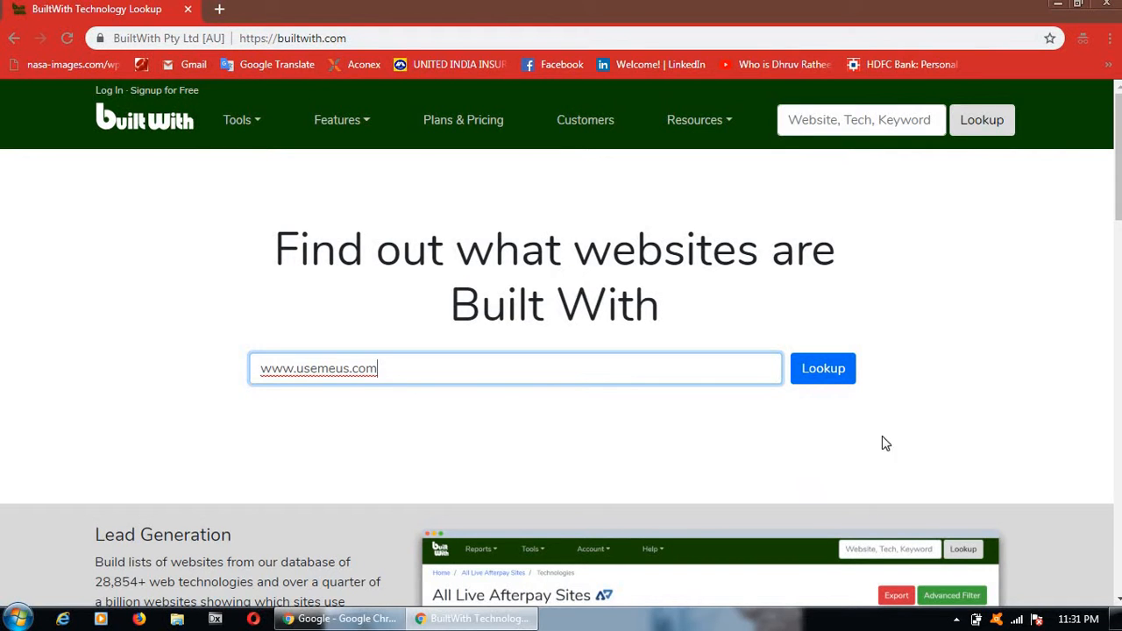
click(822, 367)
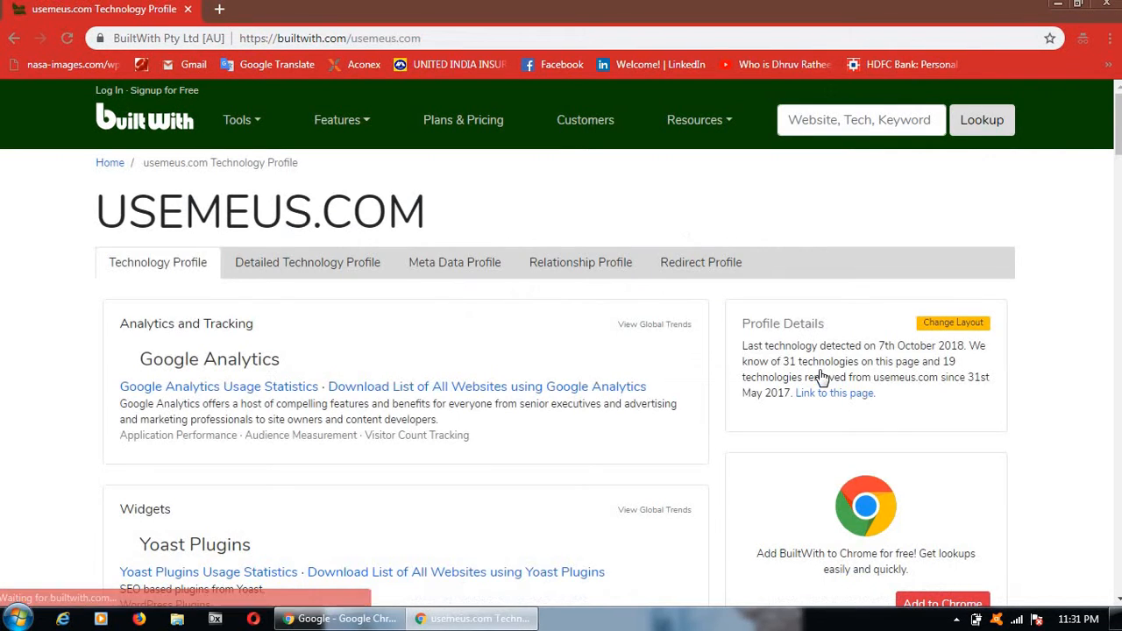
scroll(down, 3)
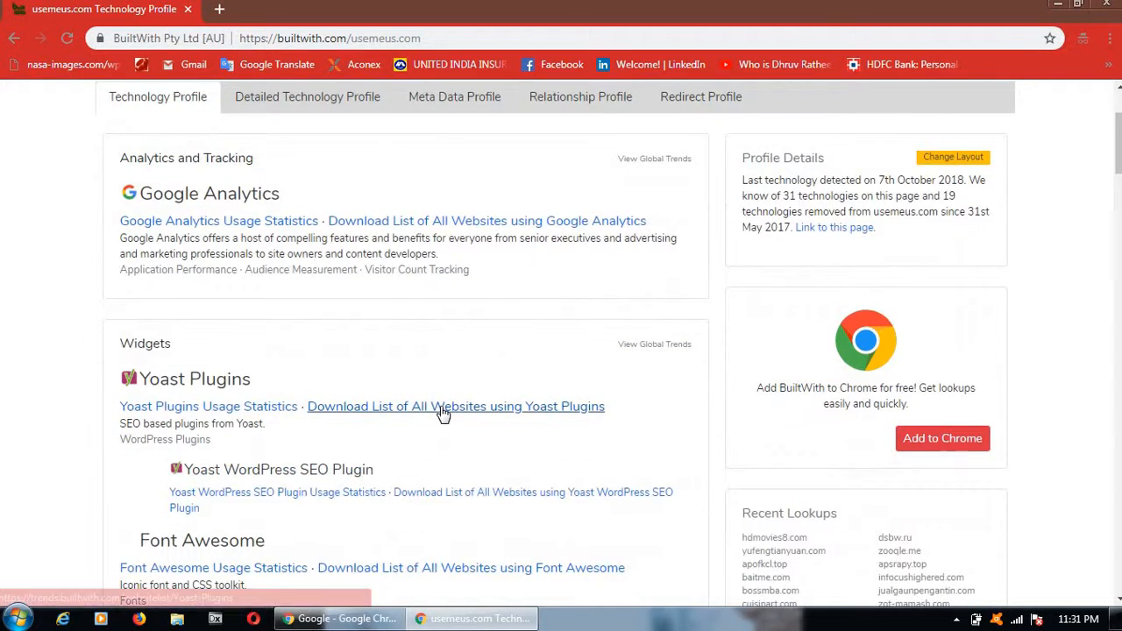
scroll(down, 3)
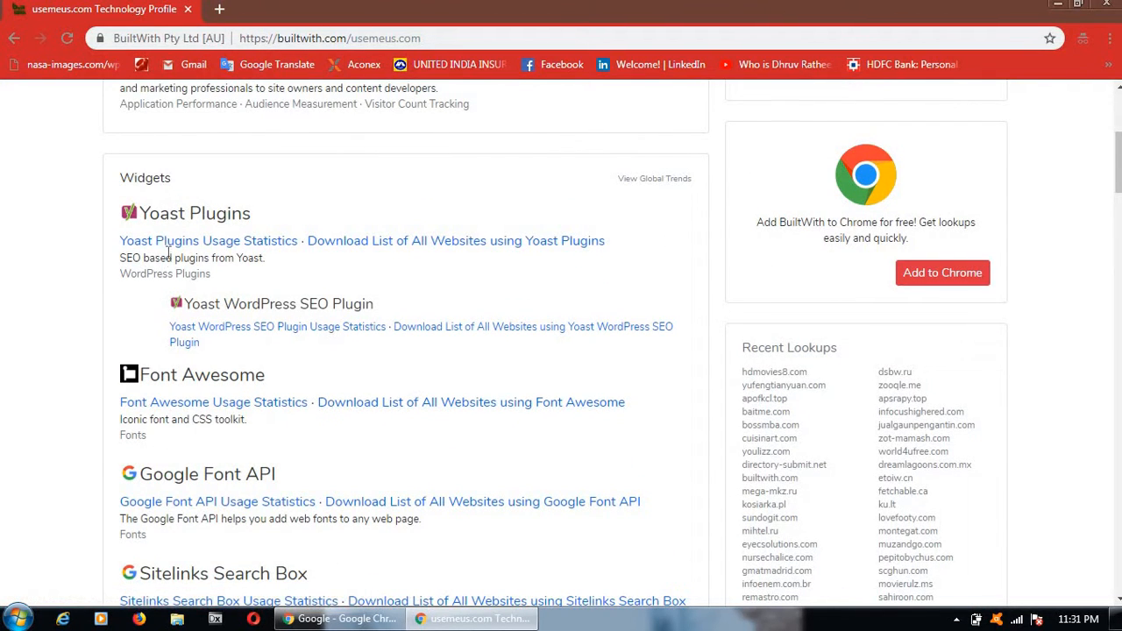
mouse_move(193, 214)
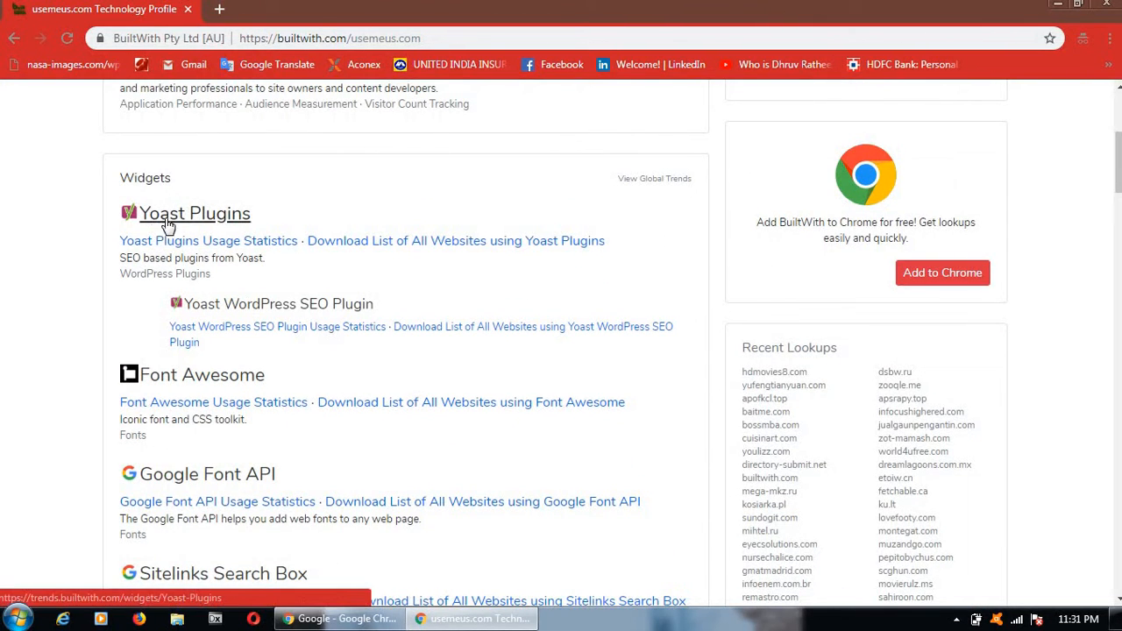
mouse_move(223, 307)
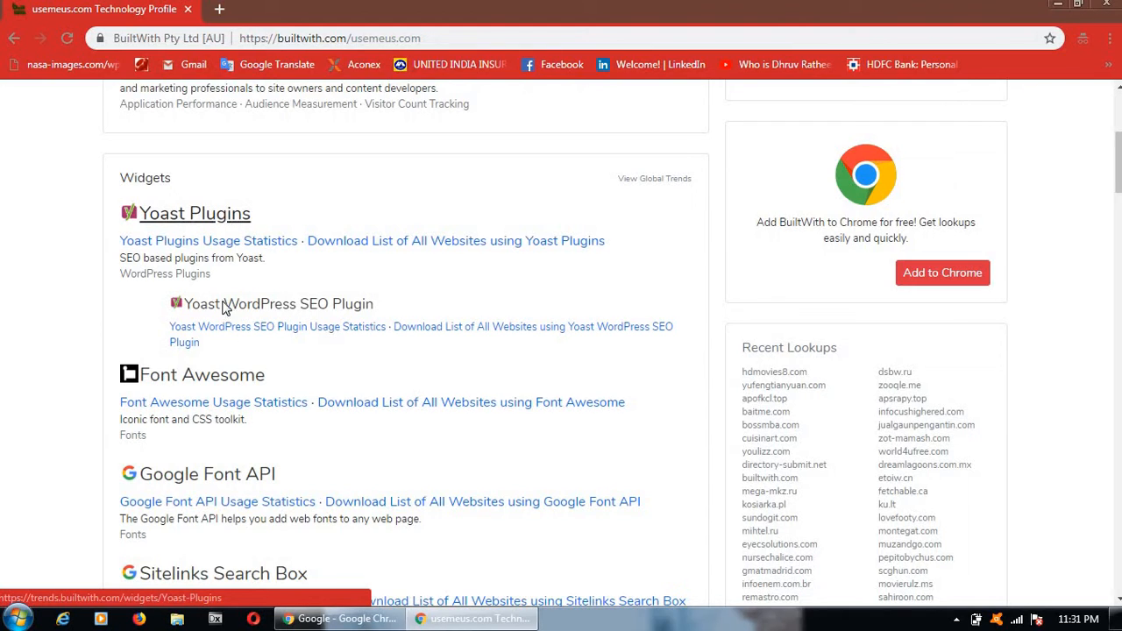
scroll(down, 3)
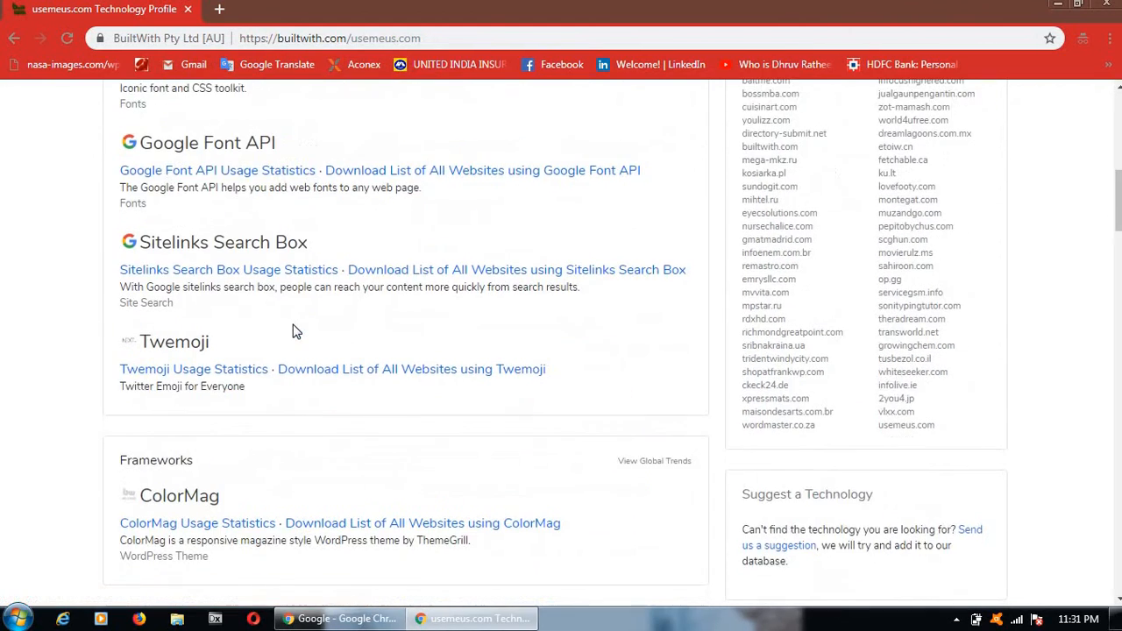
scroll(down, 3)
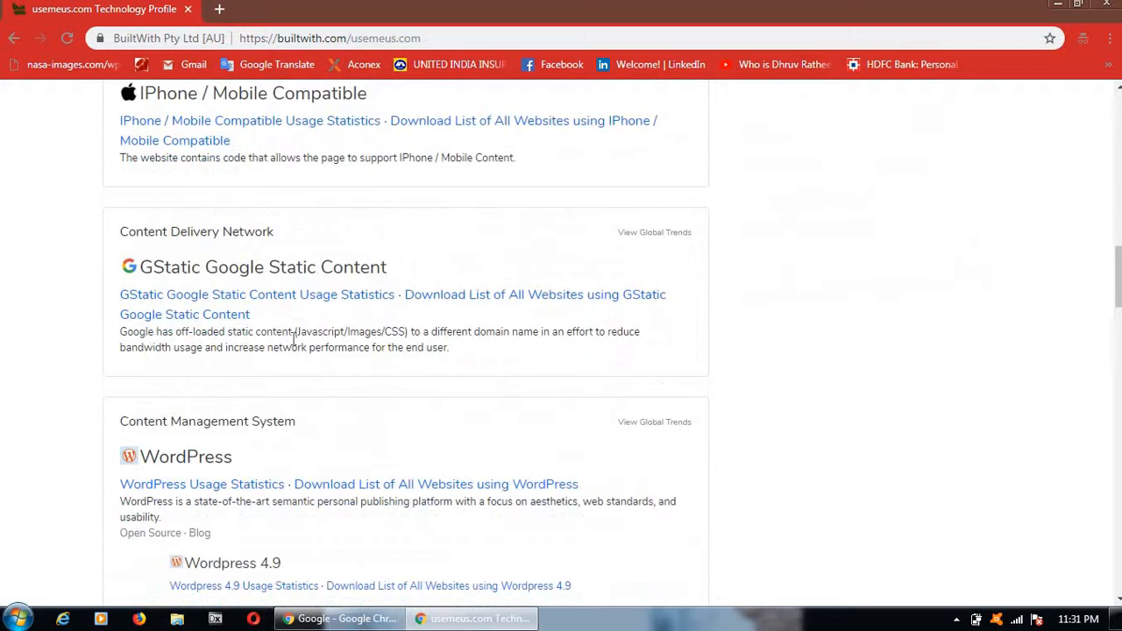
scroll(down, 3)
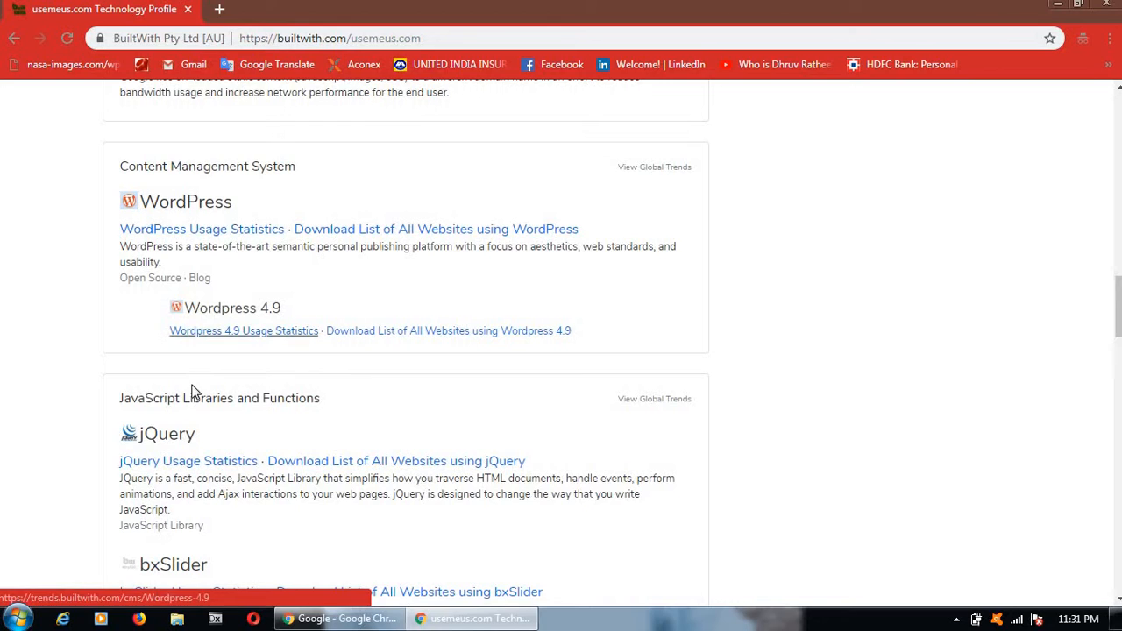
scroll(down, 3)
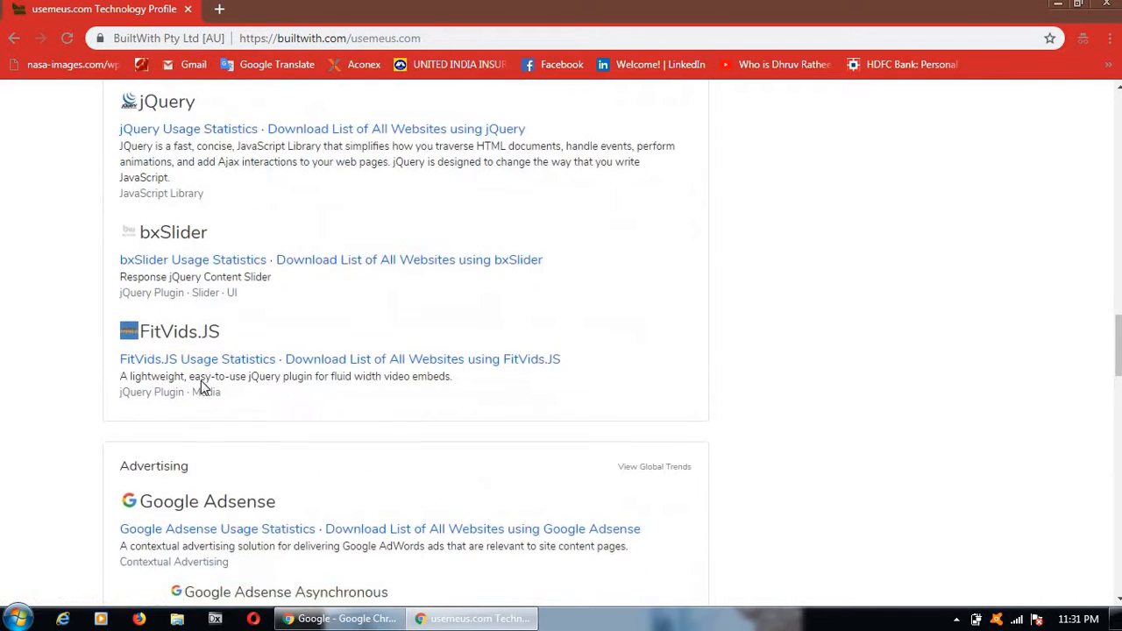
scroll(down, 3)
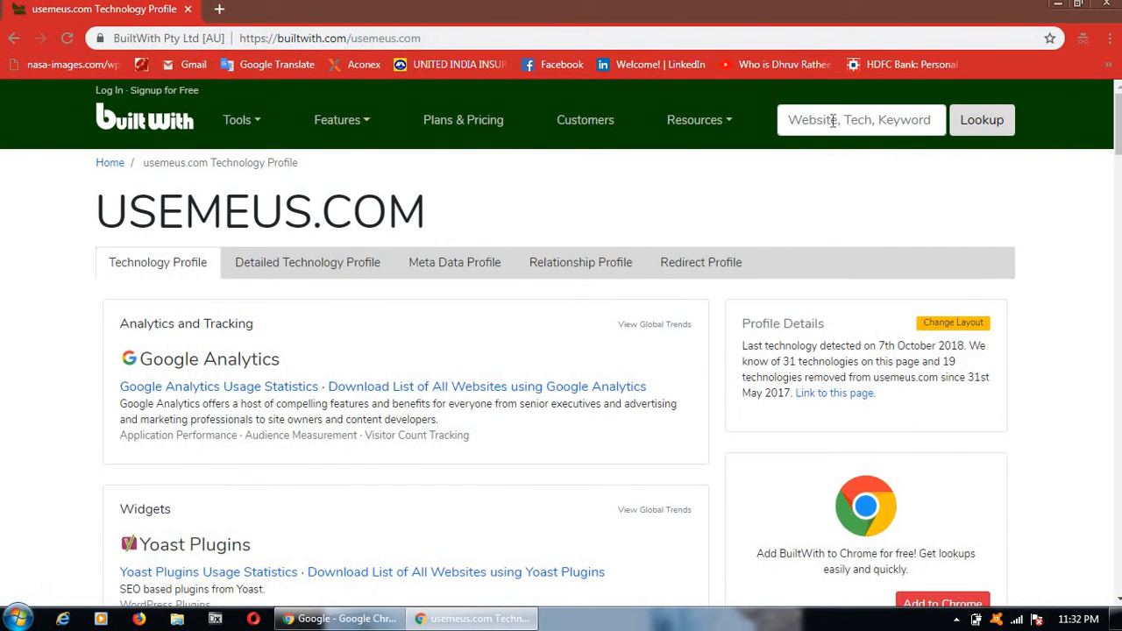
text(w)
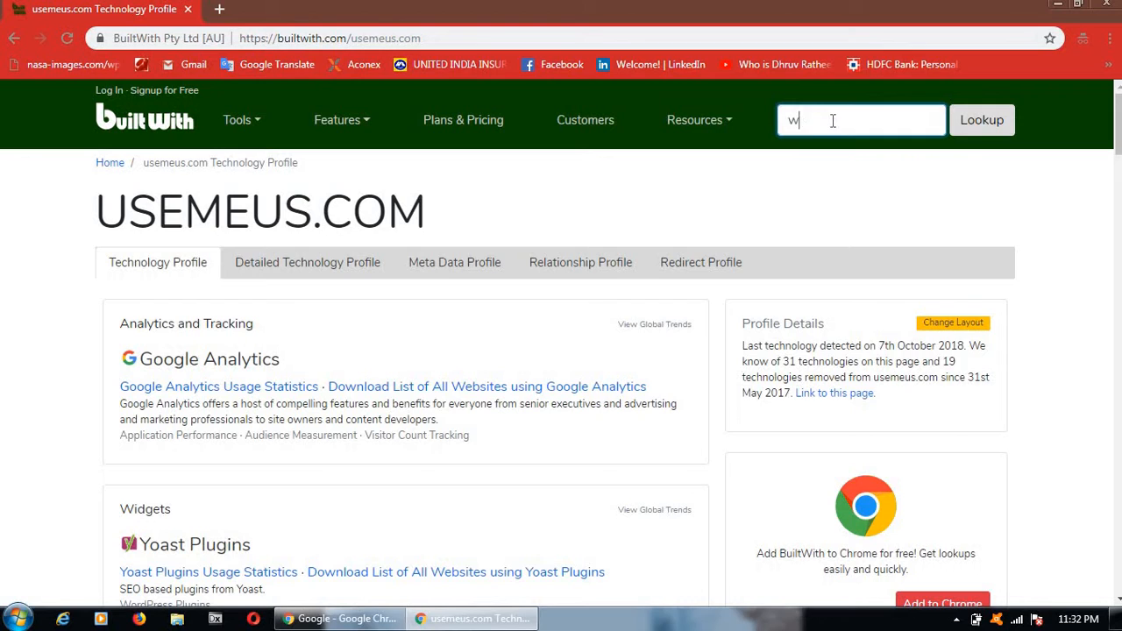
text(ww.)
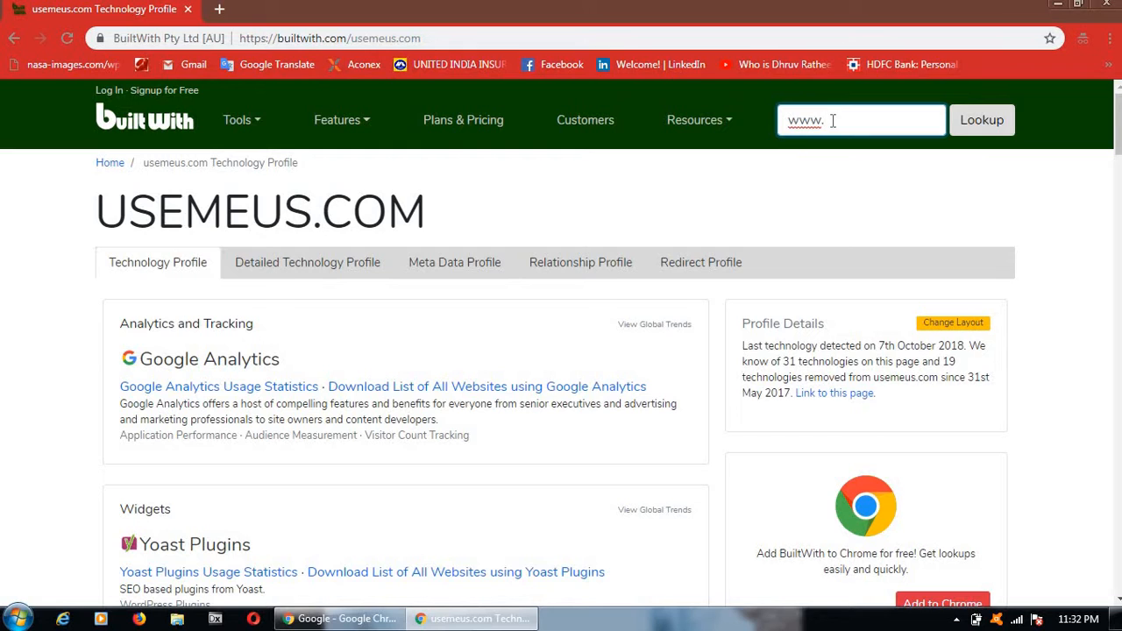
text(twitter)
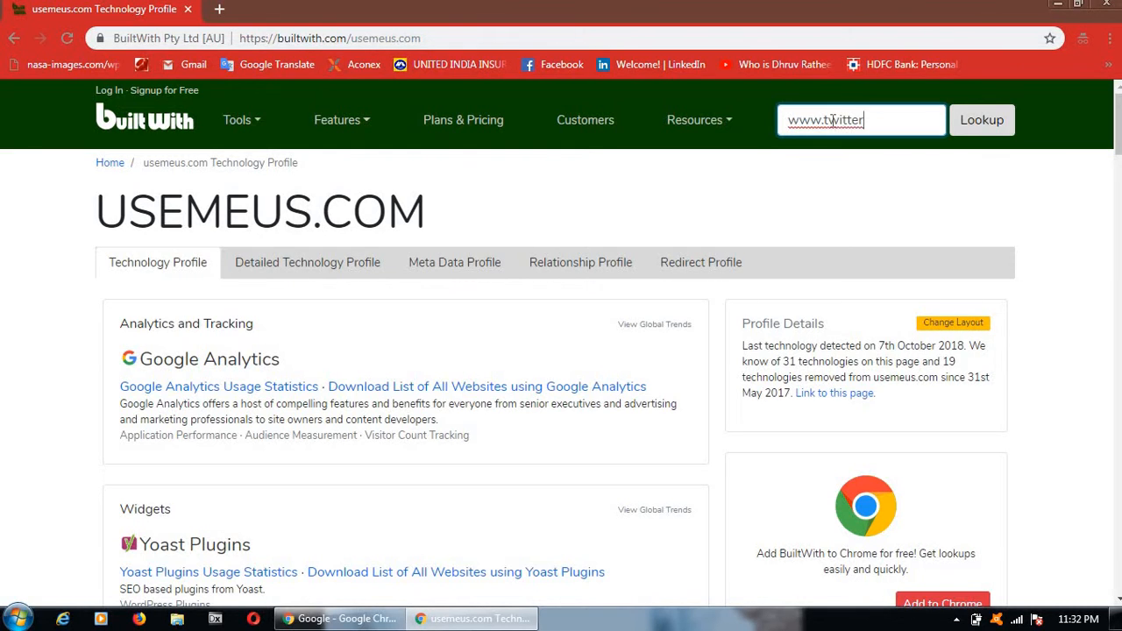
text(.com)
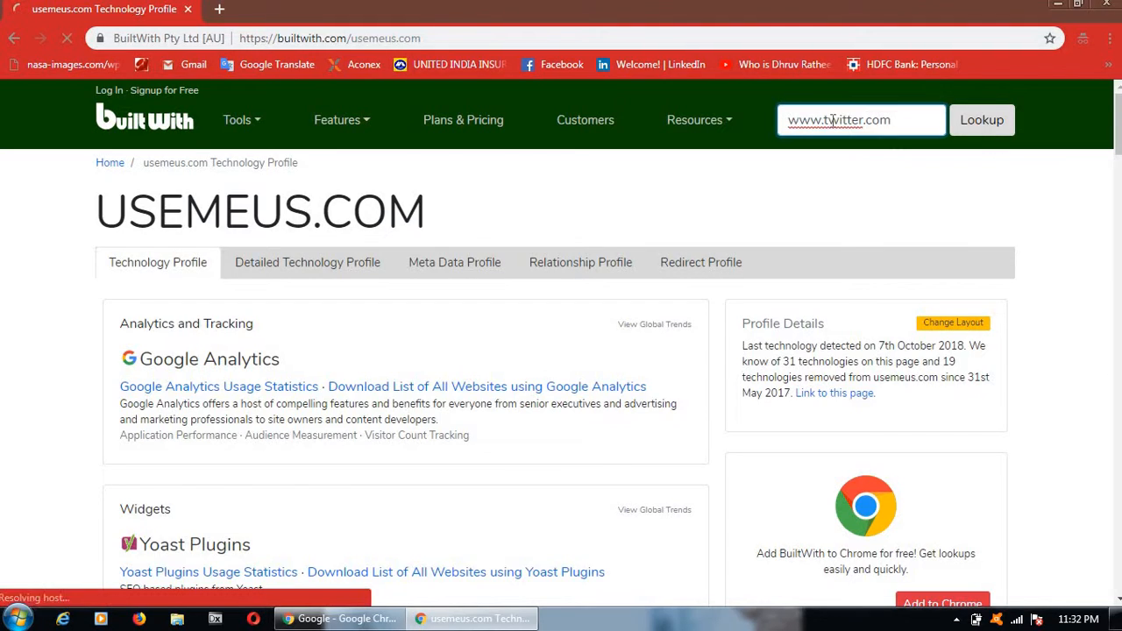
click(981, 120)
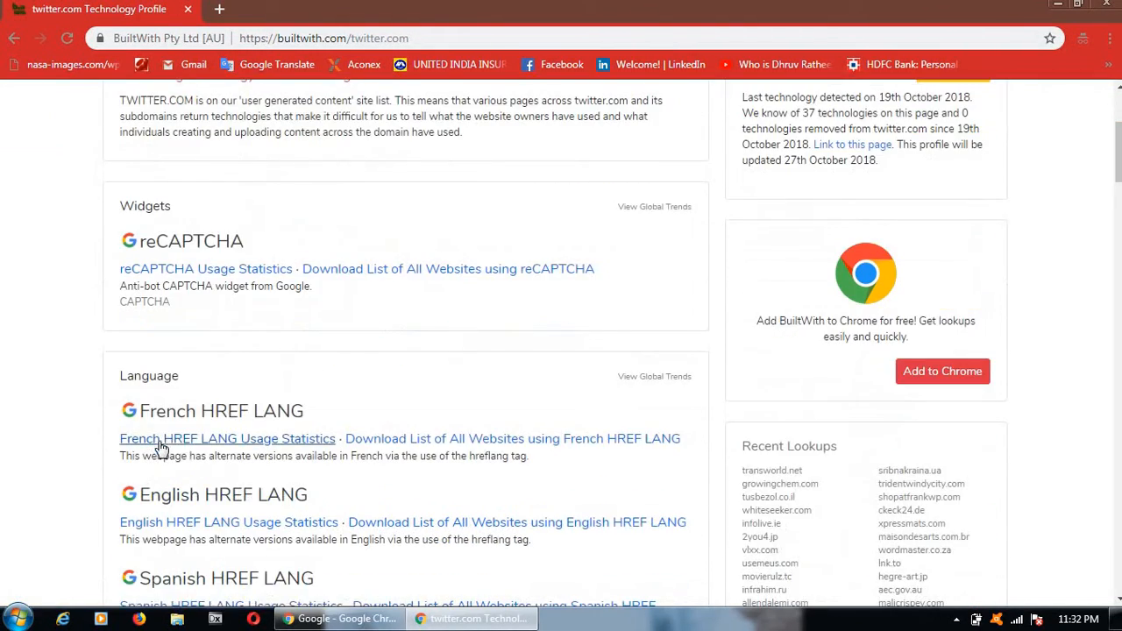
scroll(down, 3)
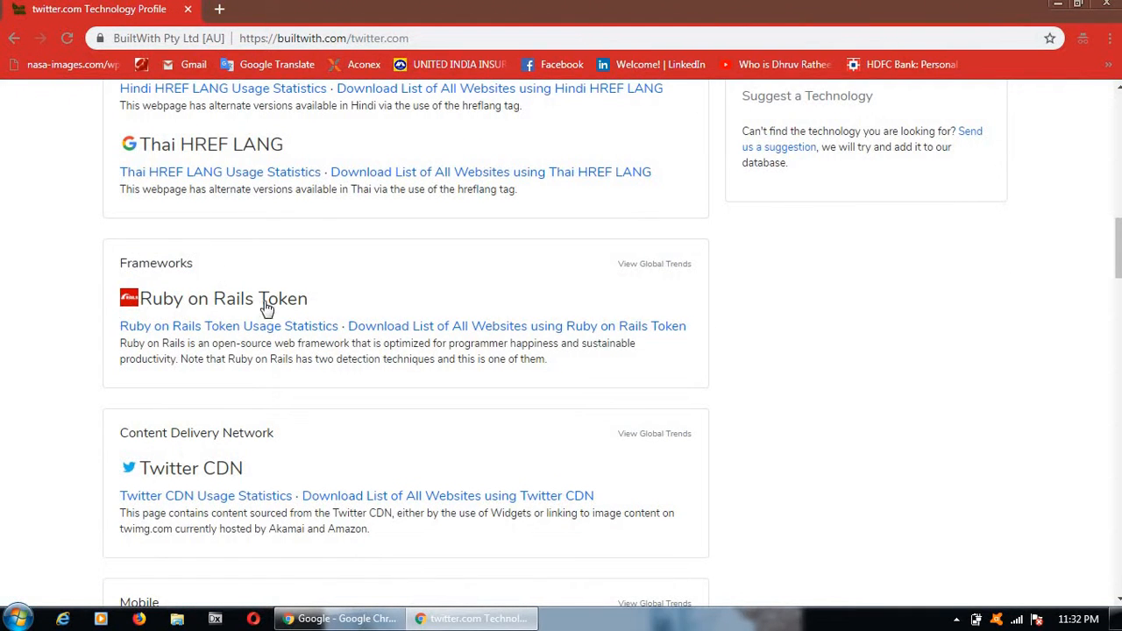
mouse_move(323, 302)
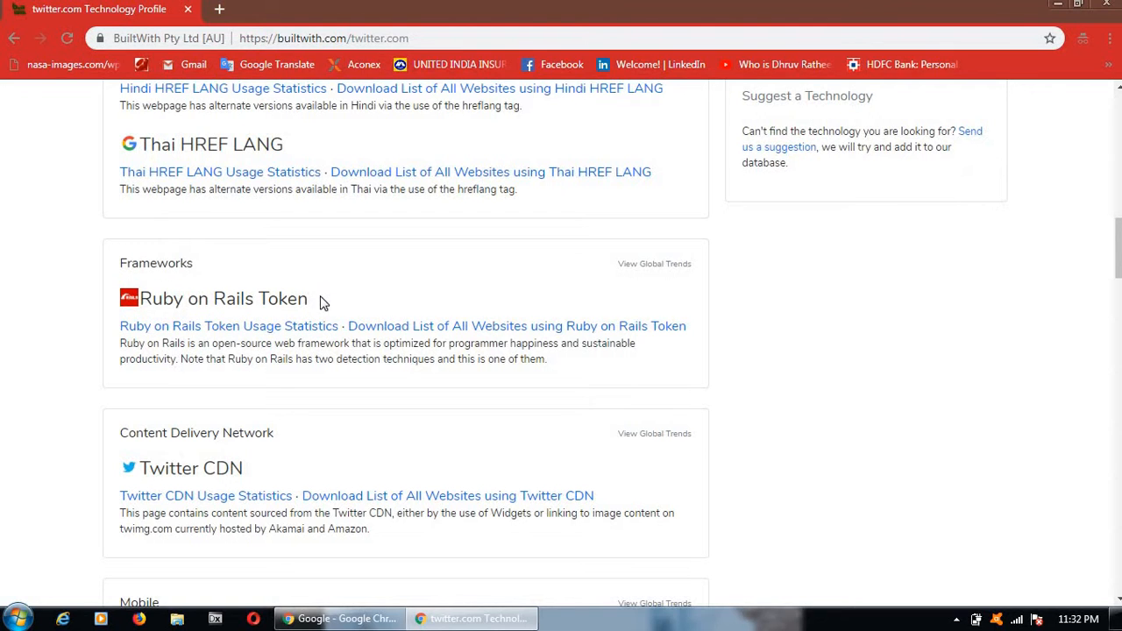
double_click(224, 298)
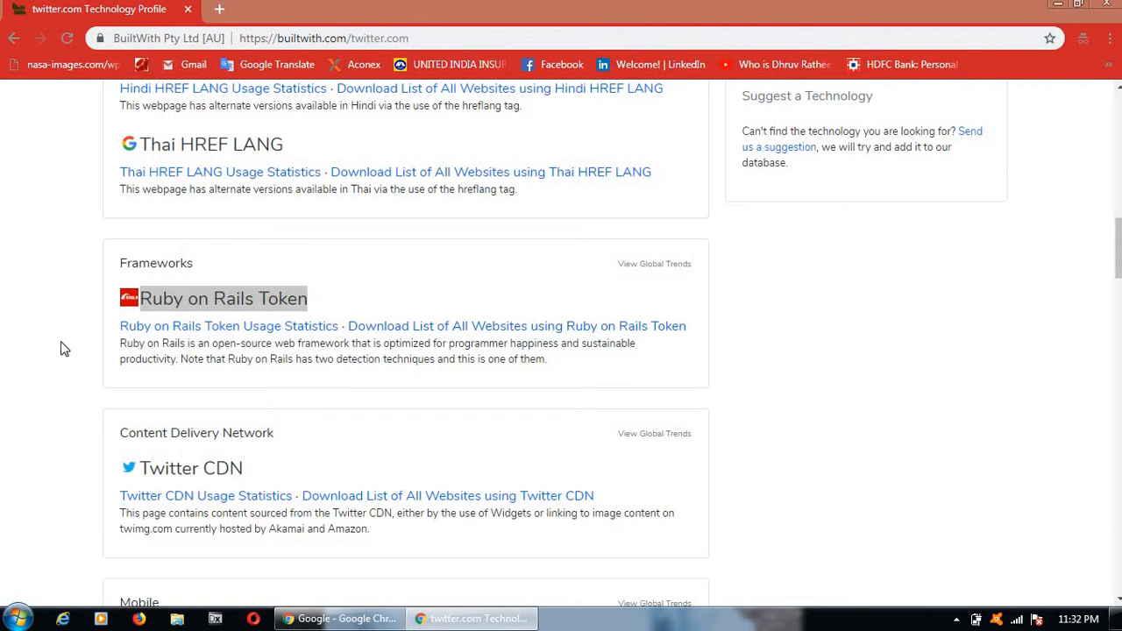
scroll(down, 3)
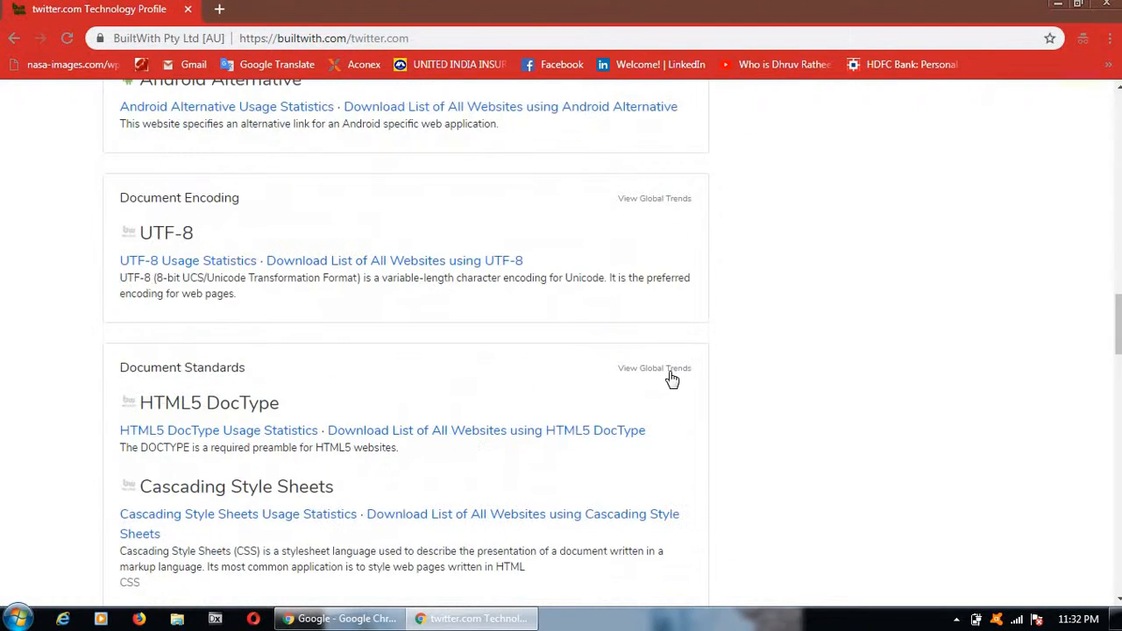
scroll(down, 3)
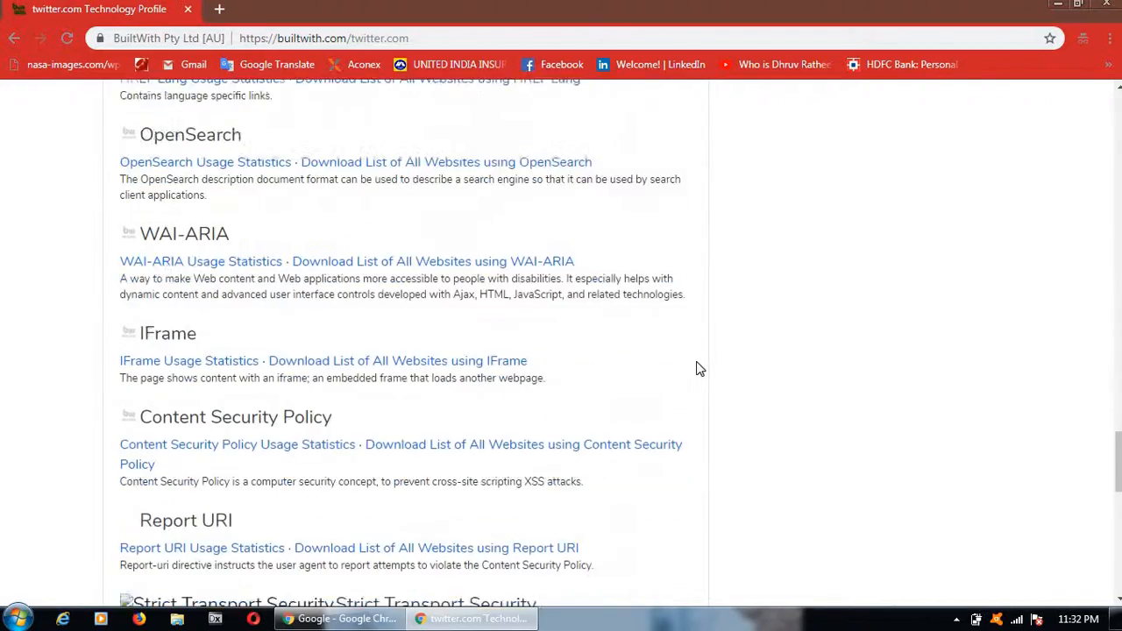
scroll(down, 3)
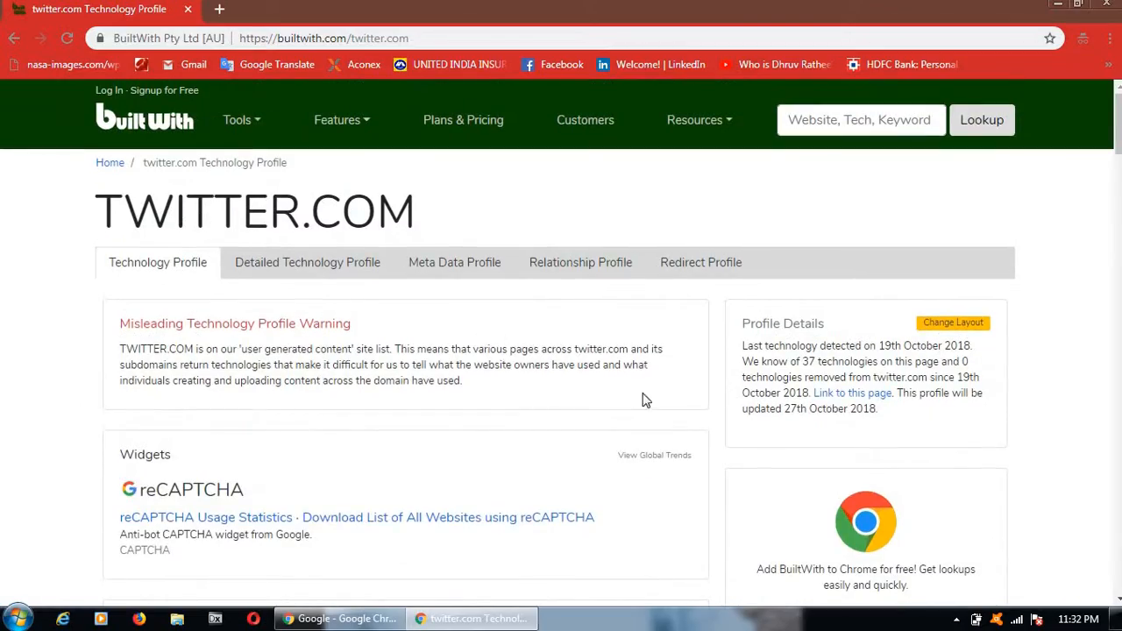
mouse_move(469, 228)
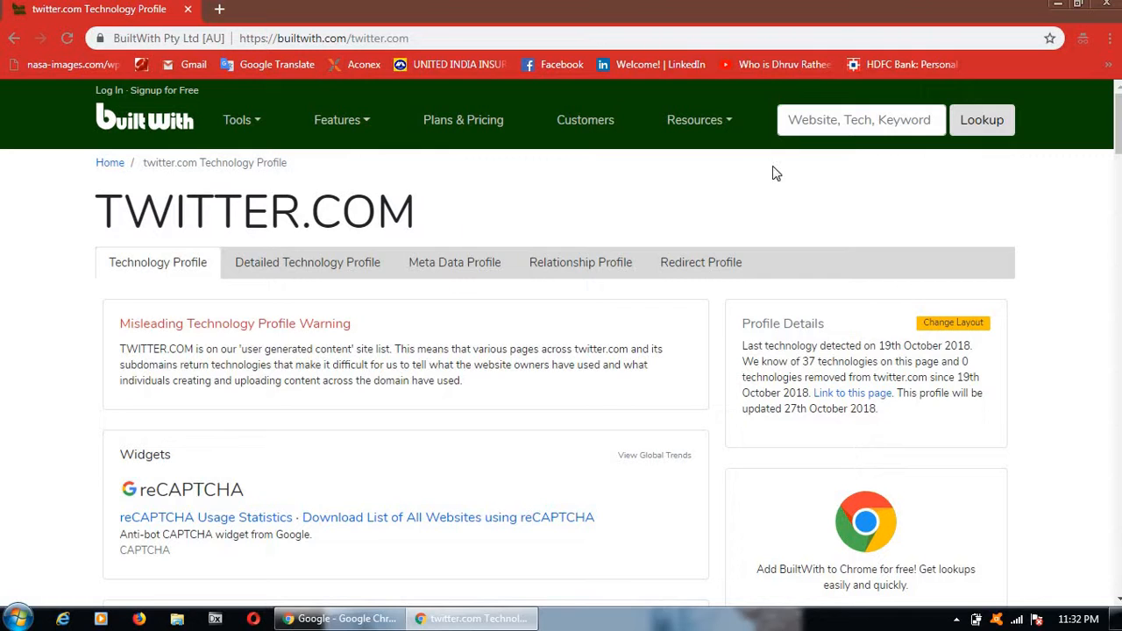
click(861, 120)
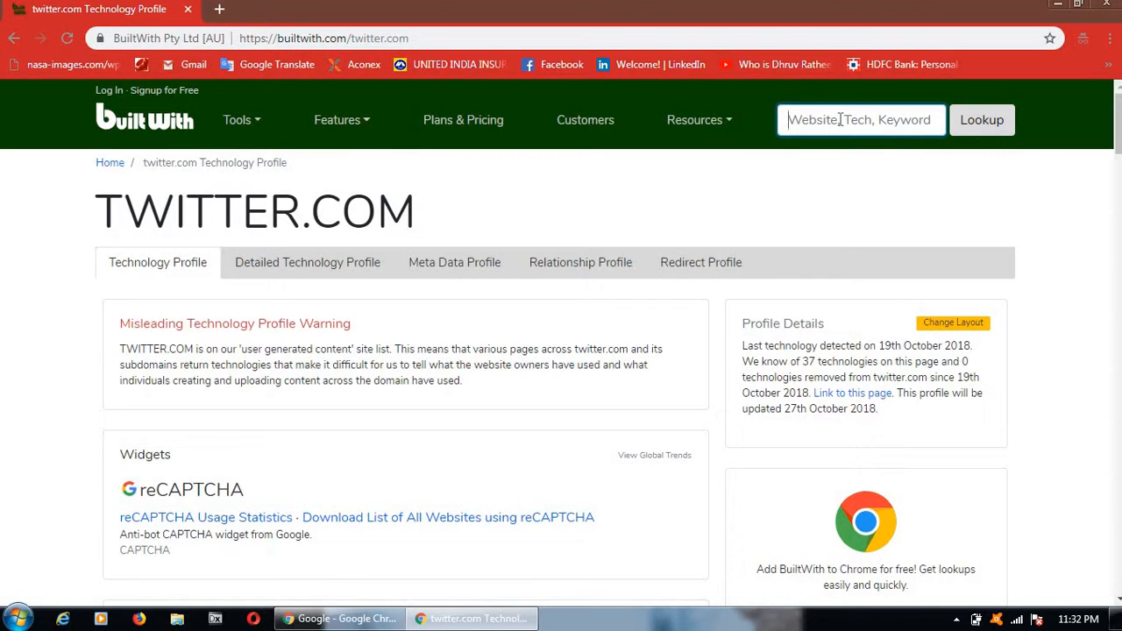
mouse_move(742, 210)
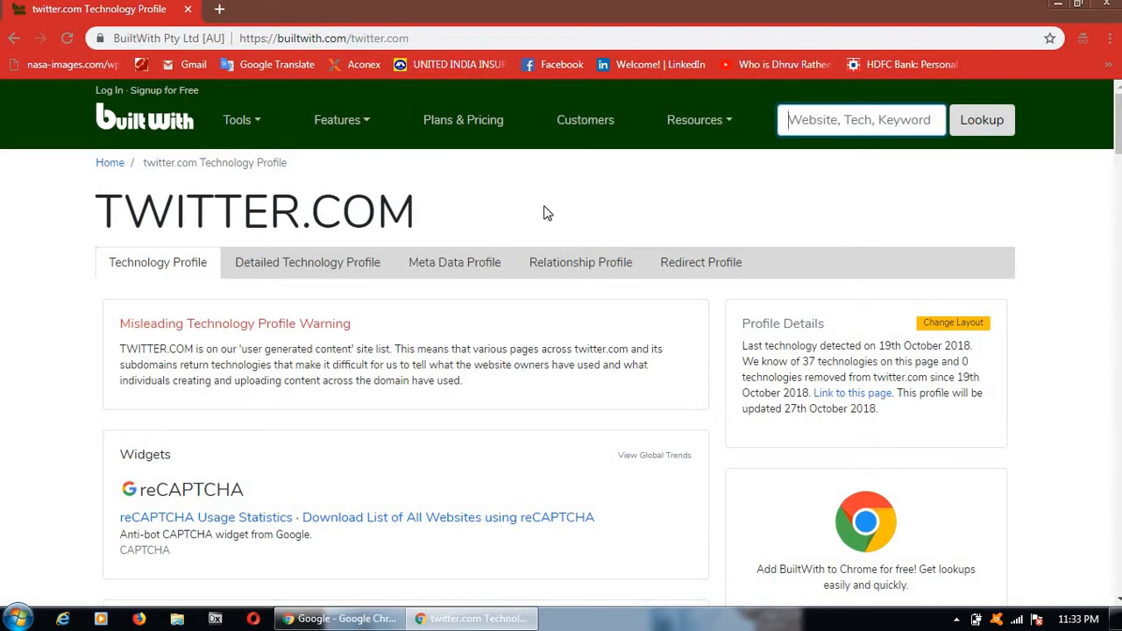
mouse_move(546, 224)
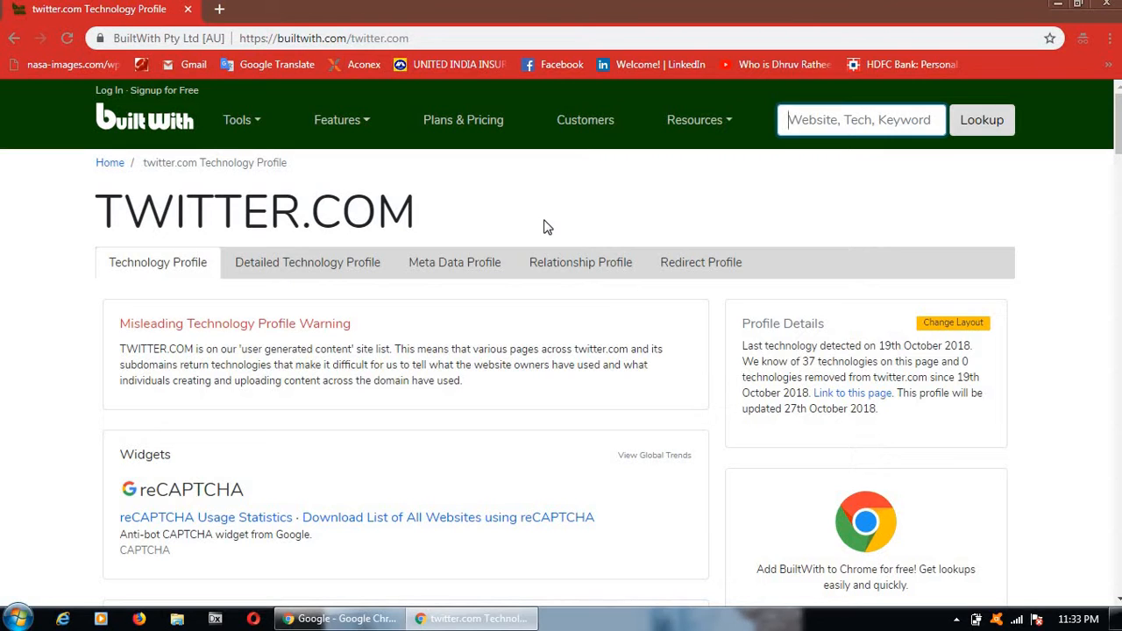